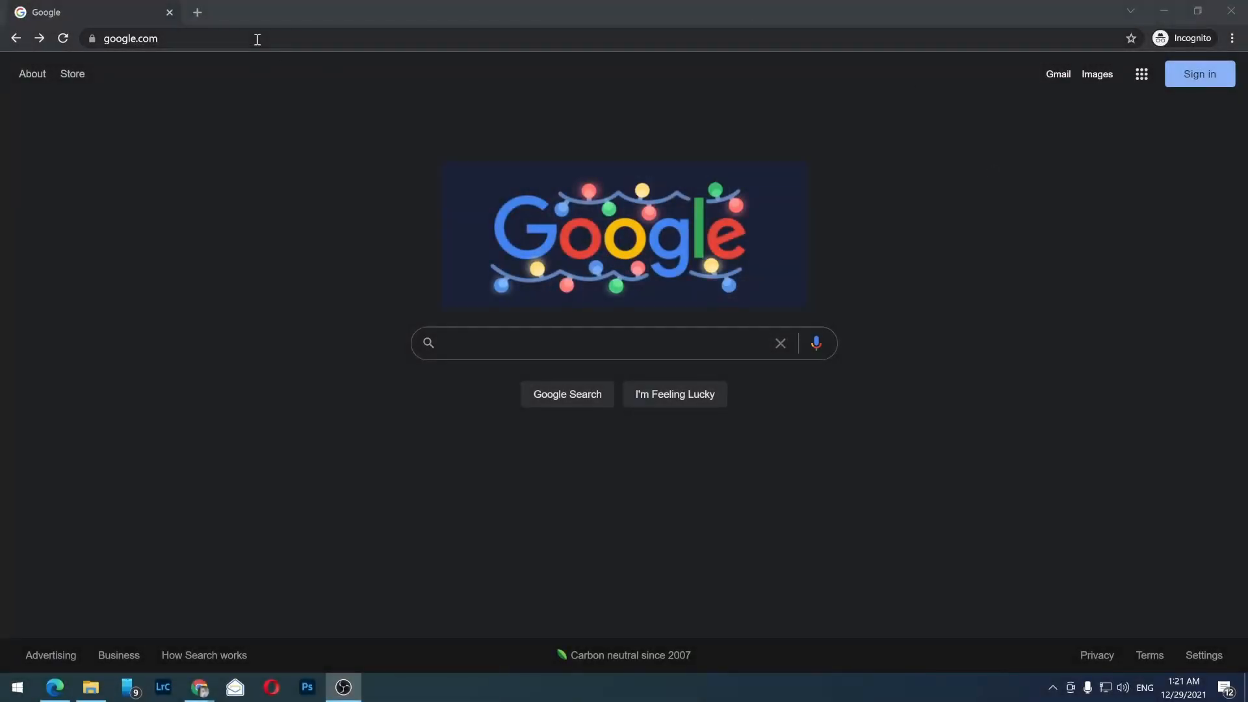
Step: Navigate from the Google home page to an empty My Drive via the address bar
text(drive.)
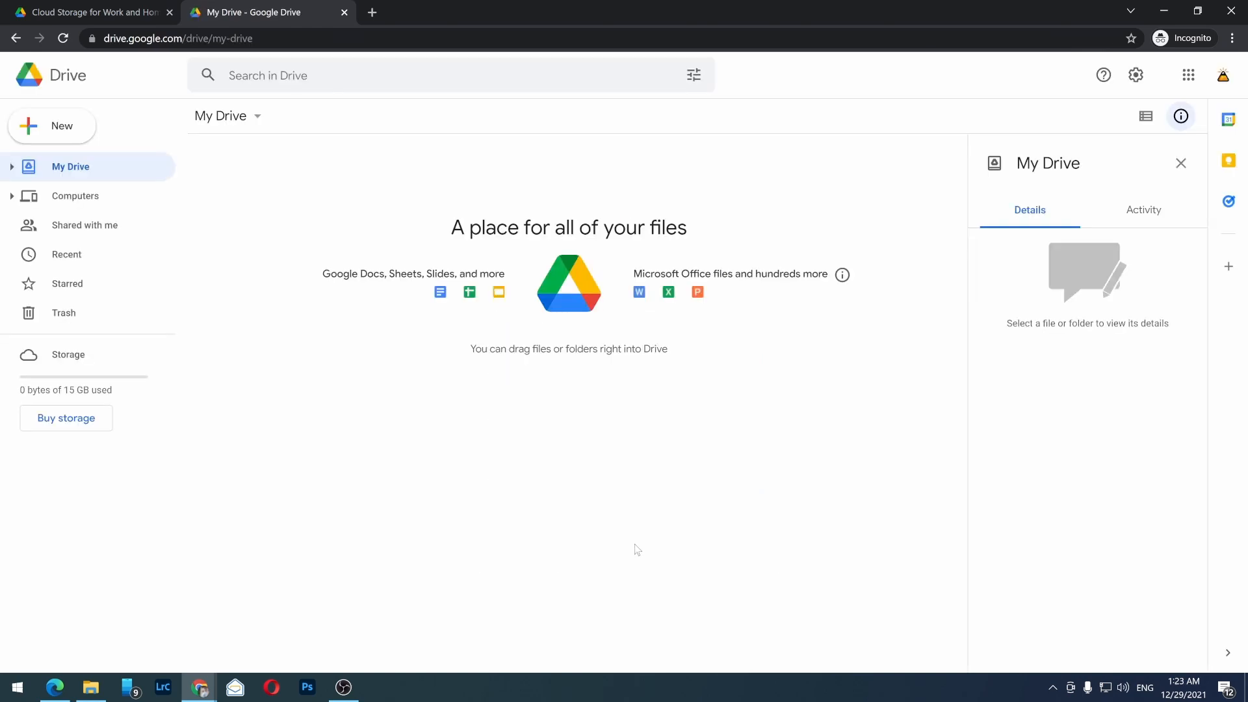
mouse_move(438, 342)
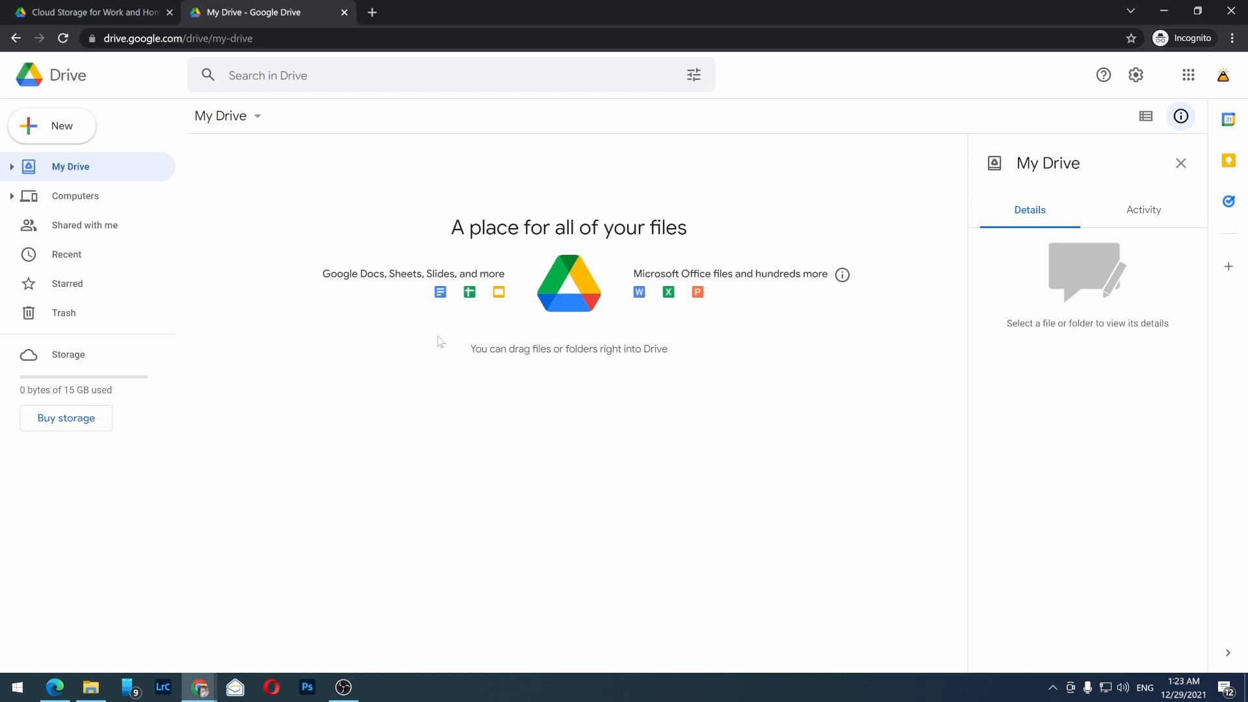
mouse_move(52, 126)
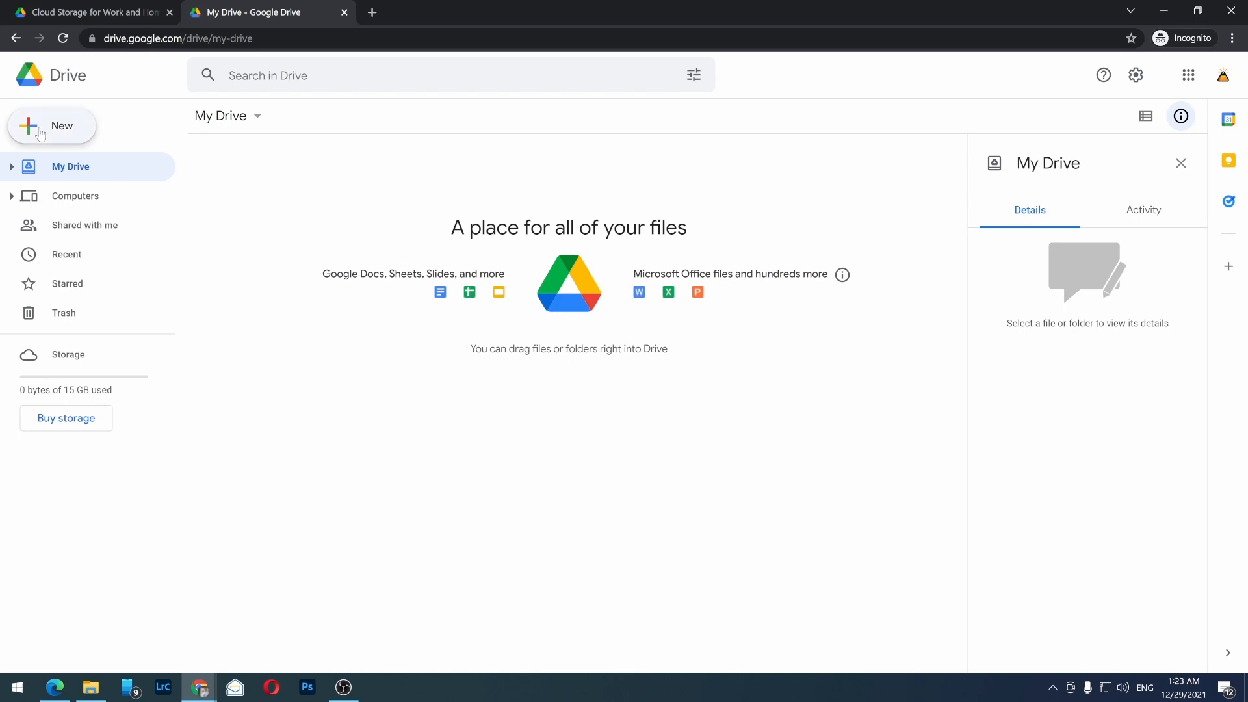
Step: Create a new folder named 'Pictures' in My Drive via New > Folder
click(52, 126)
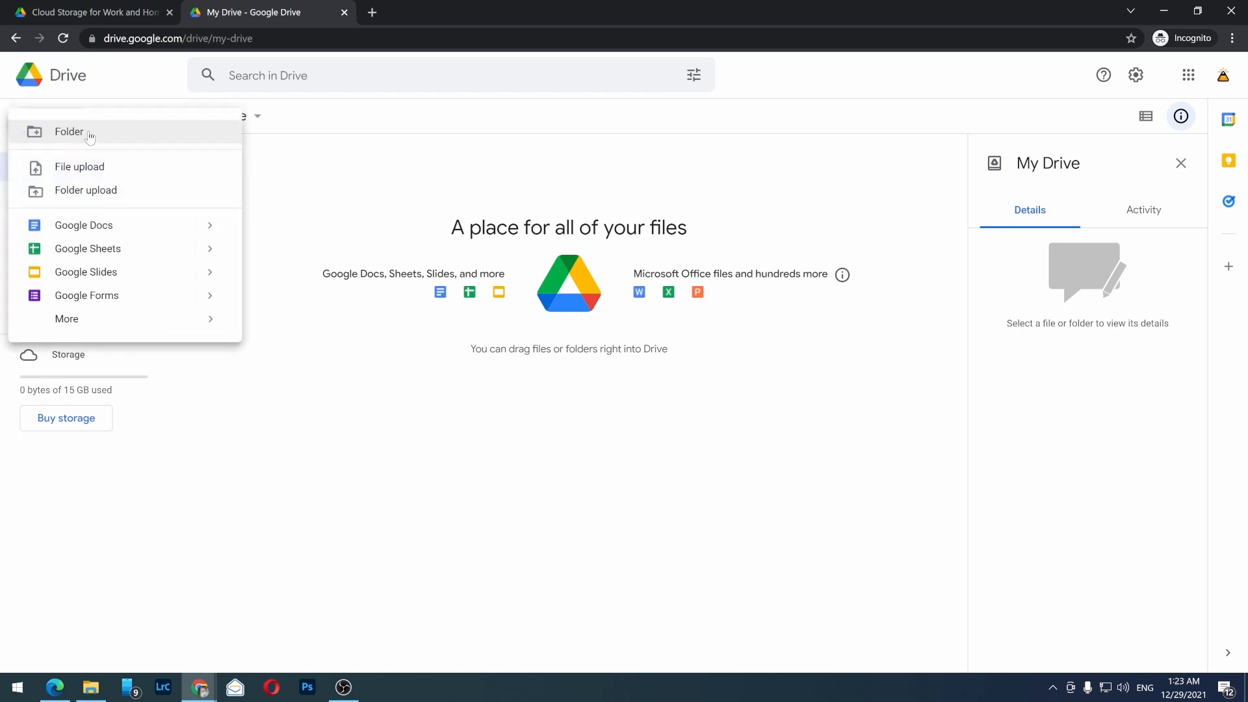
click(69, 131)
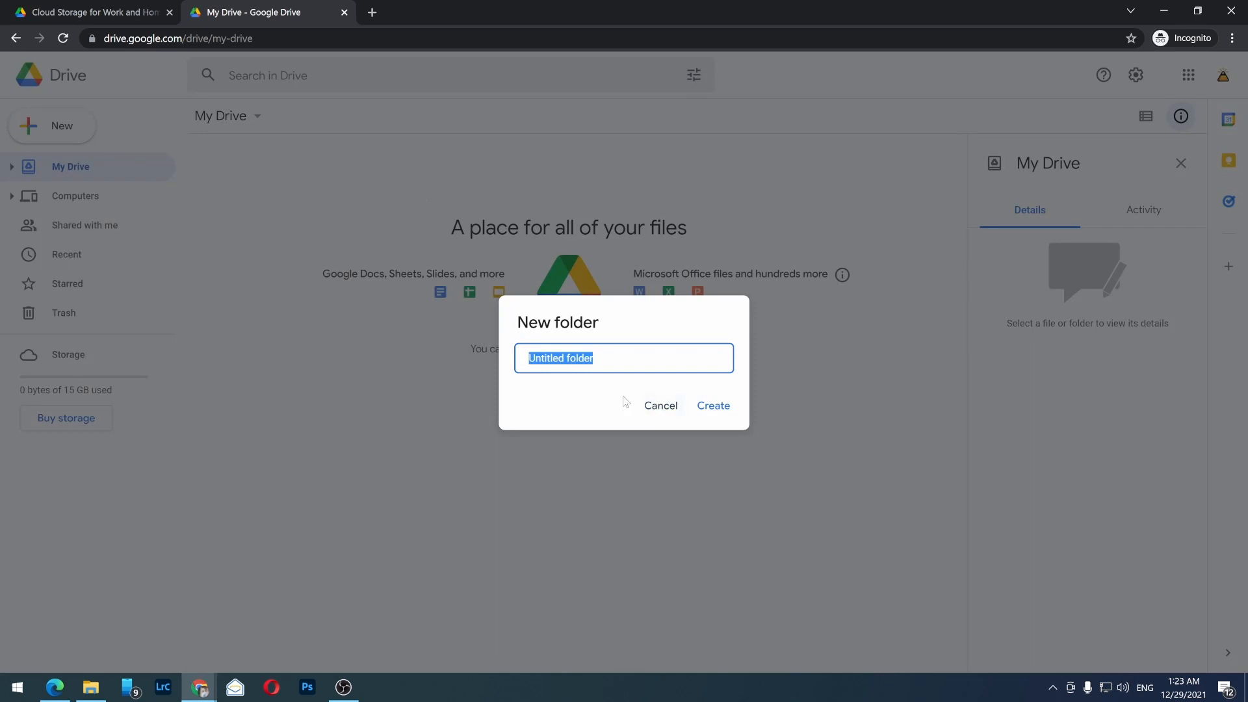
text(P)
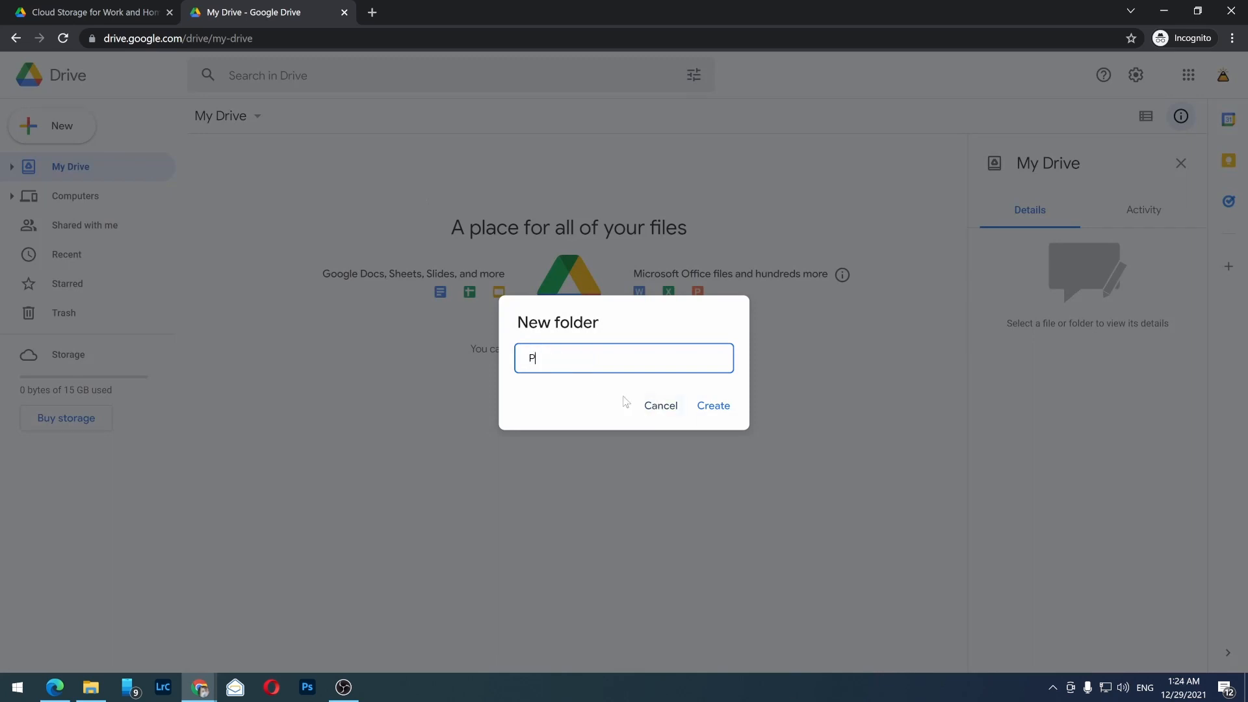
text(icture)
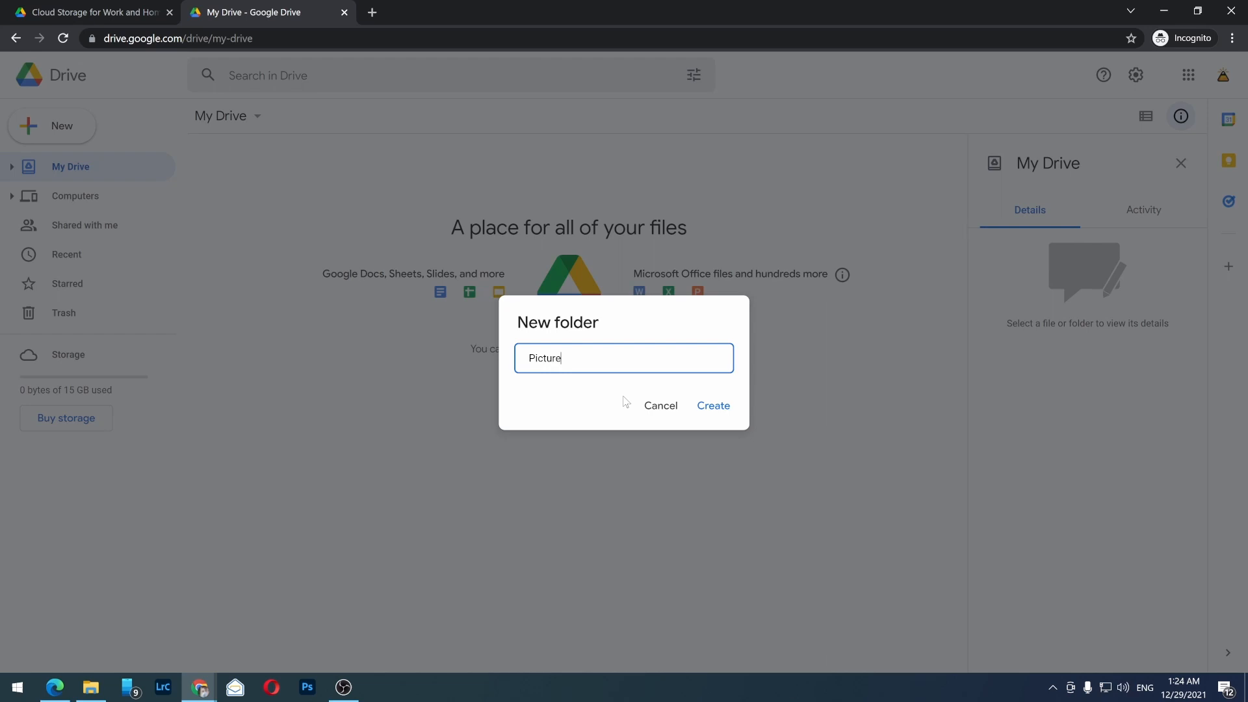
text(s)
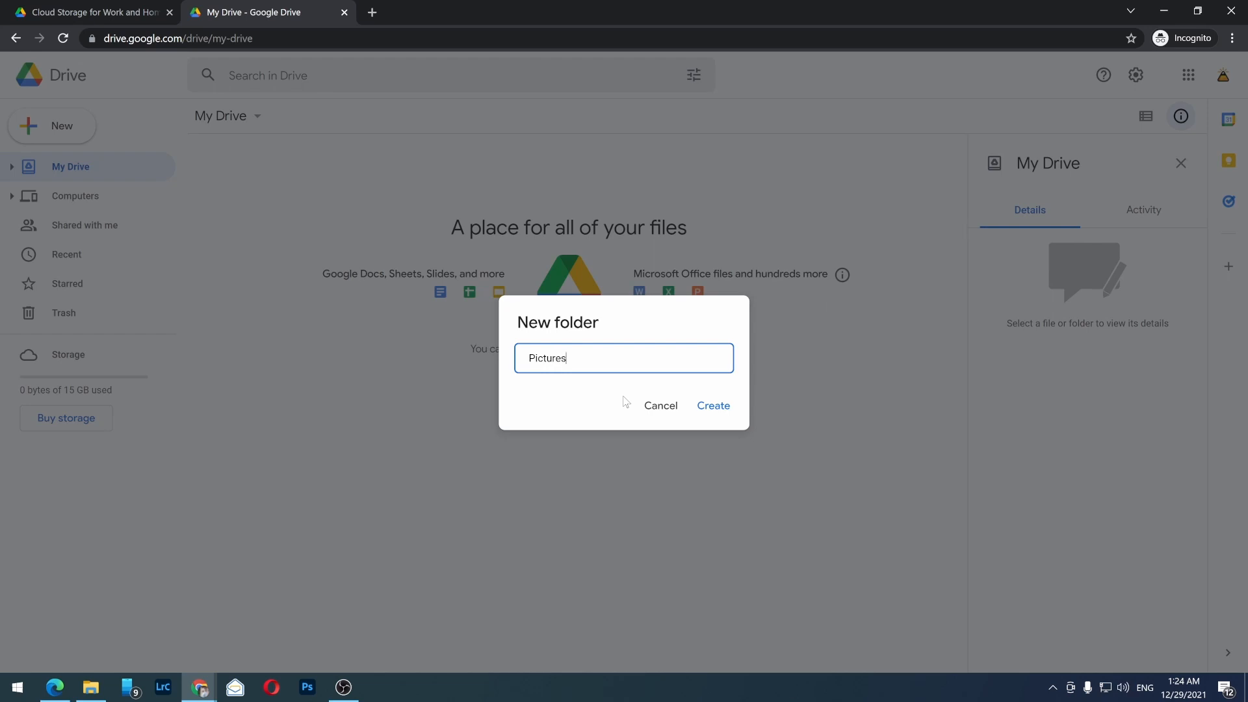
click(712, 406)
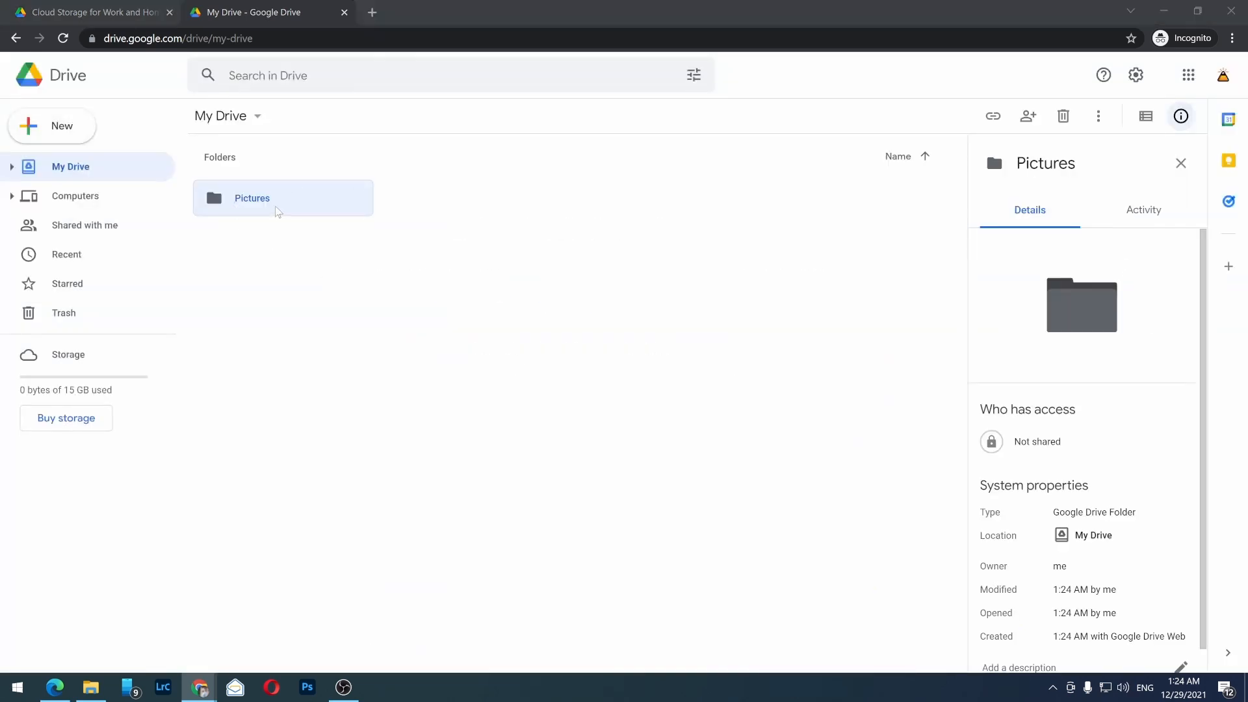
Step: Upload the six Christmas wallpaper images from the computer into the Pictures folder
double_click(251, 197)
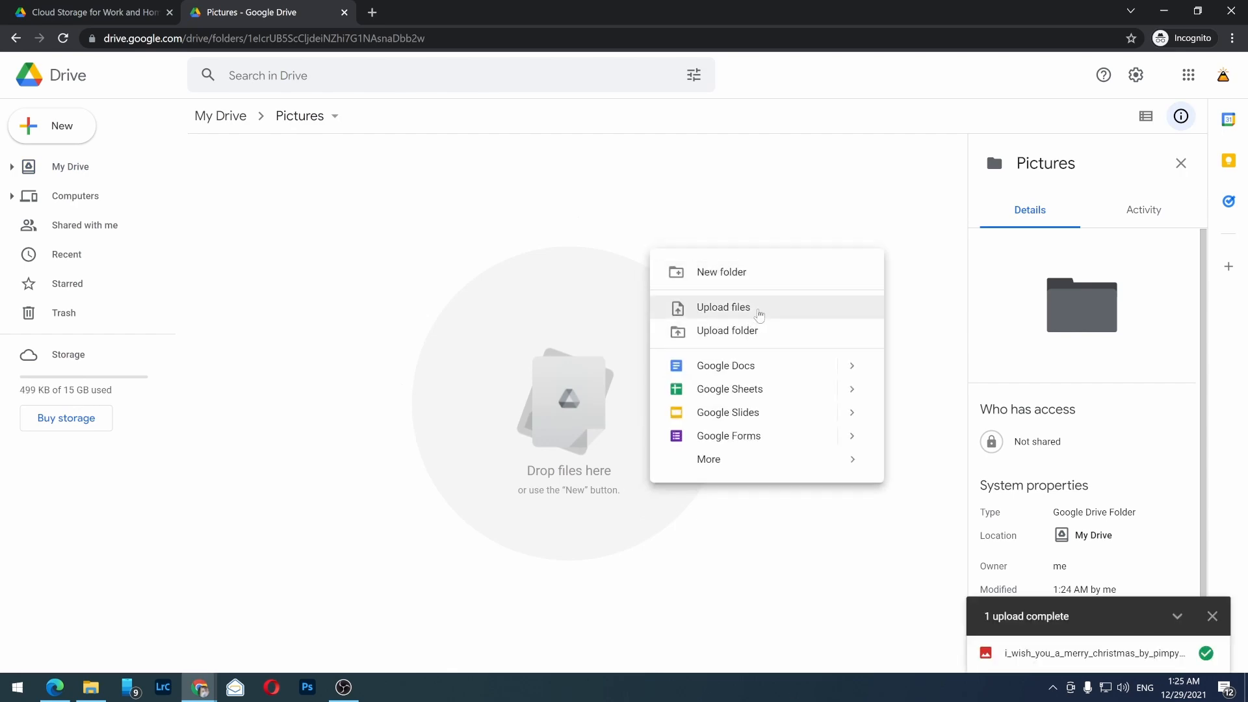
click(723, 307)
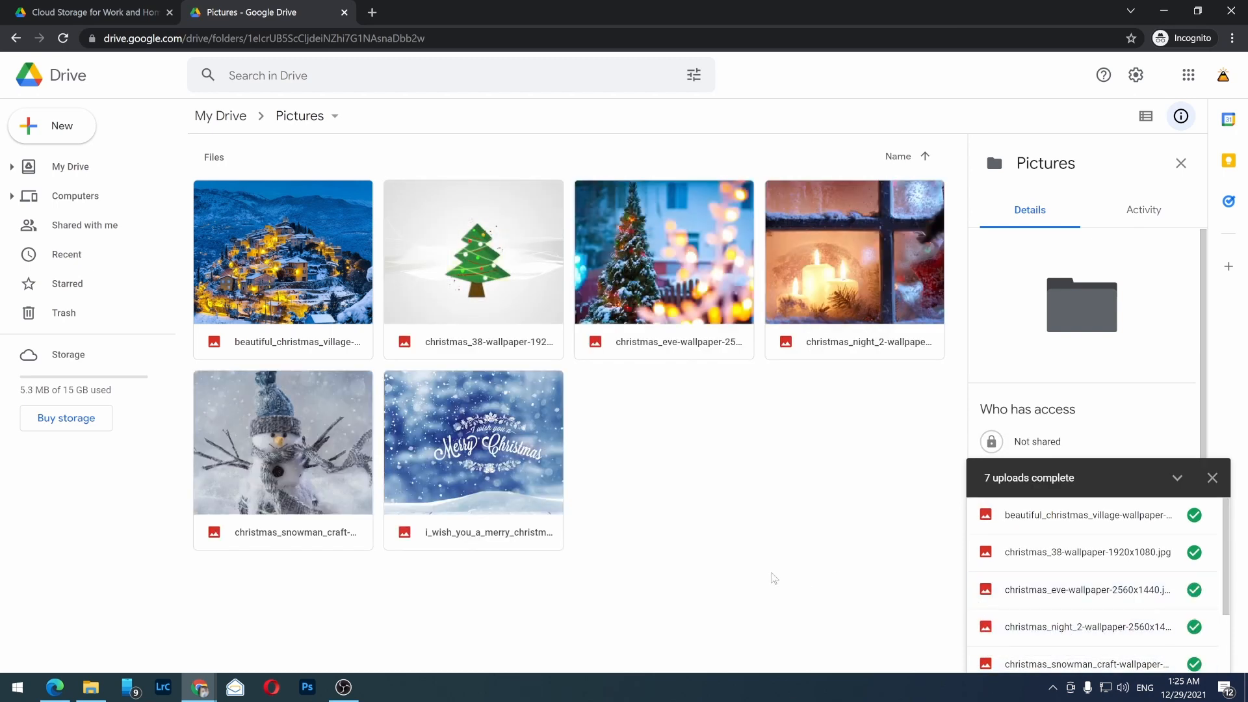
mouse_move(593, 317)
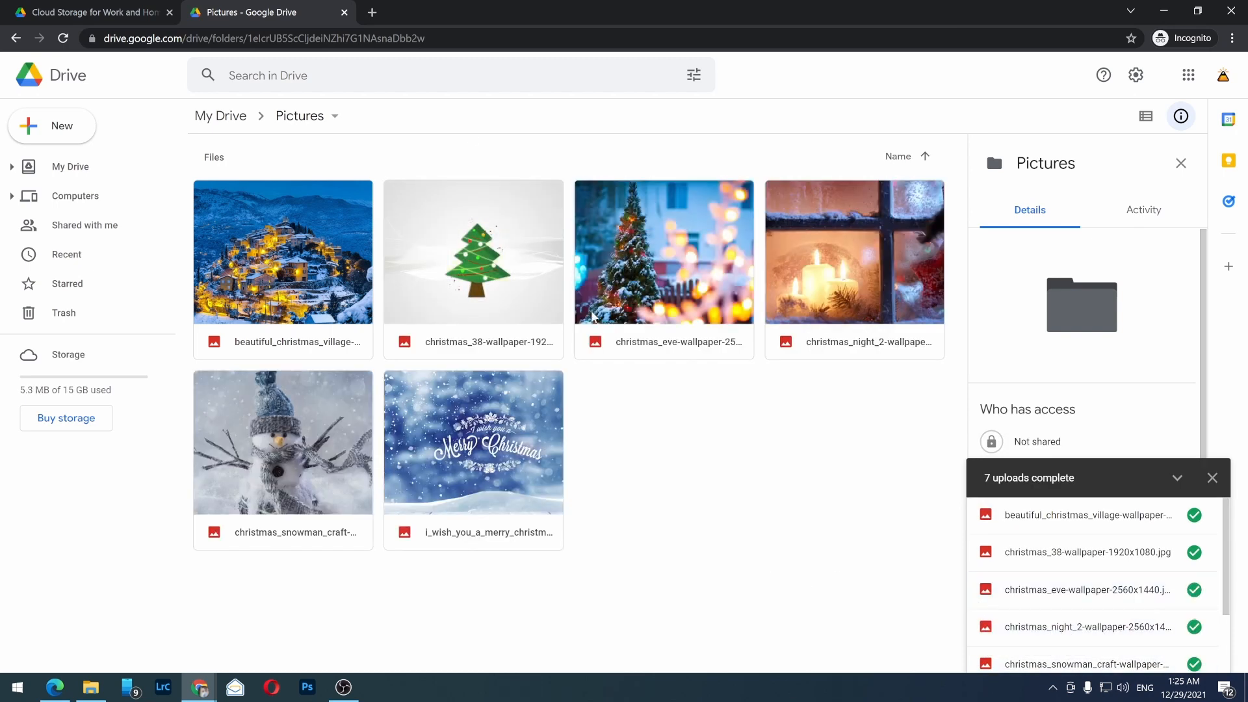
mouse_move(711, 413)
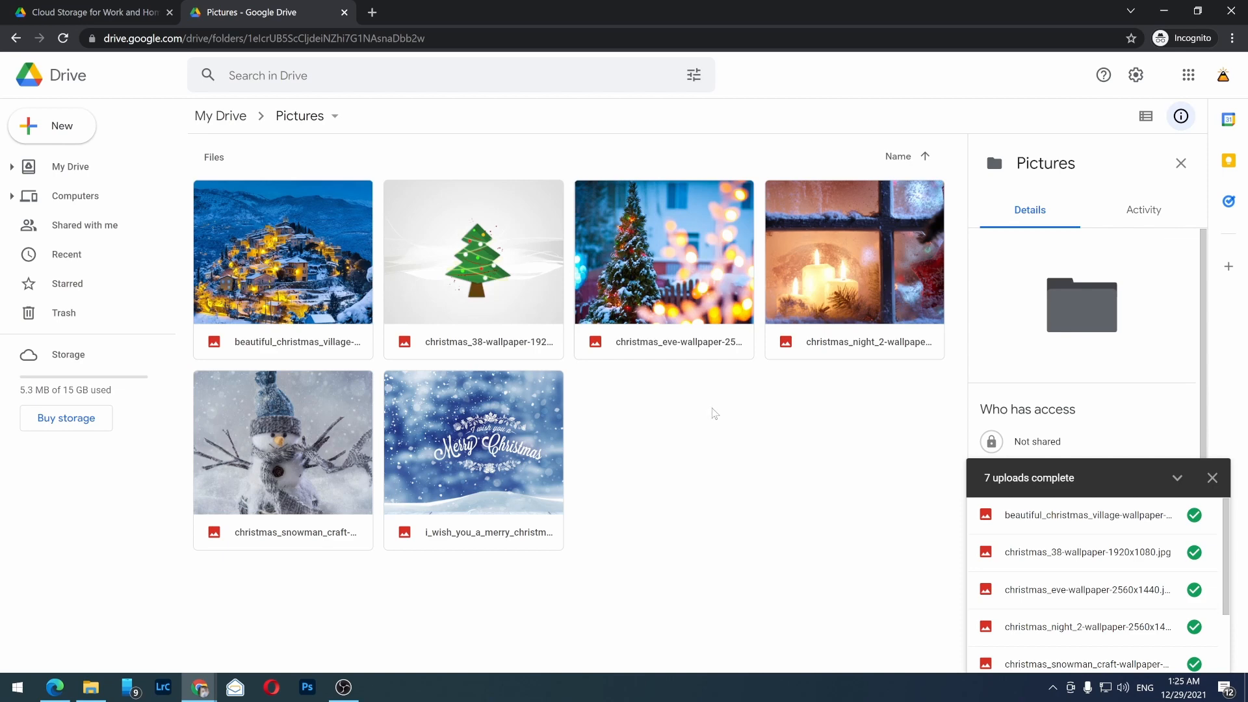
mouse_move(230, 115)
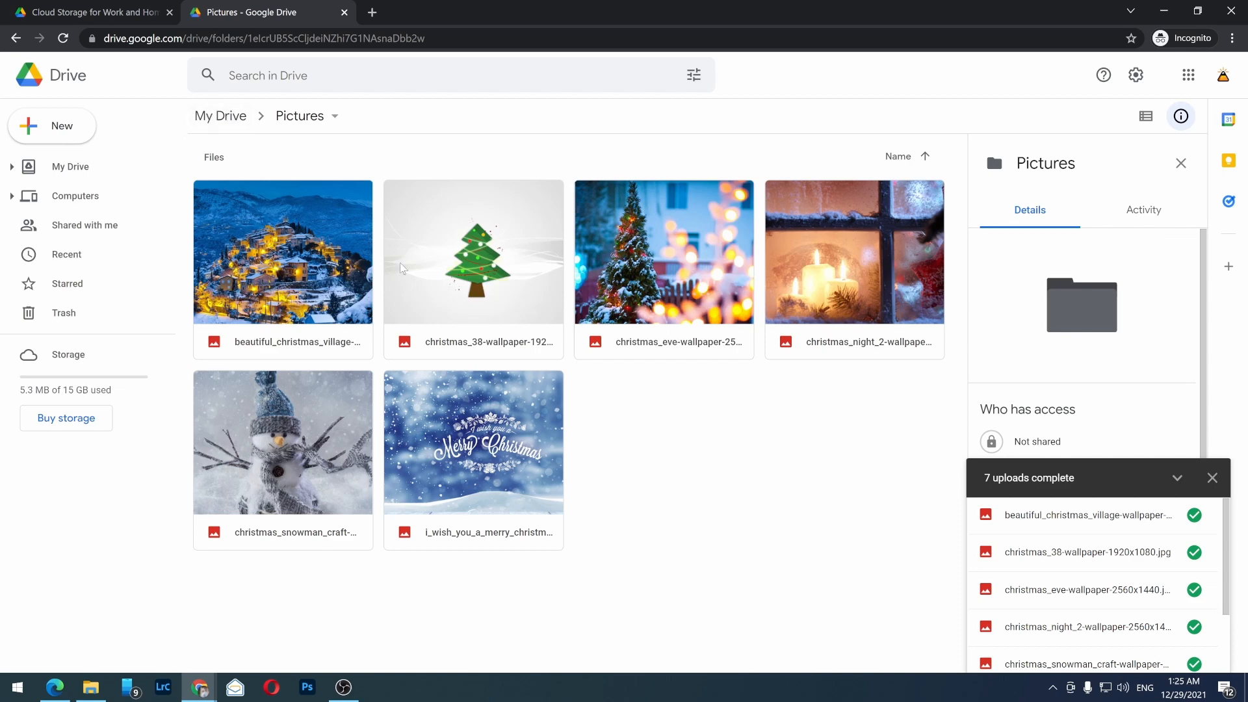
Step: Return to My Drive and bring up Get link for the Pictures folder
click(221, 116)
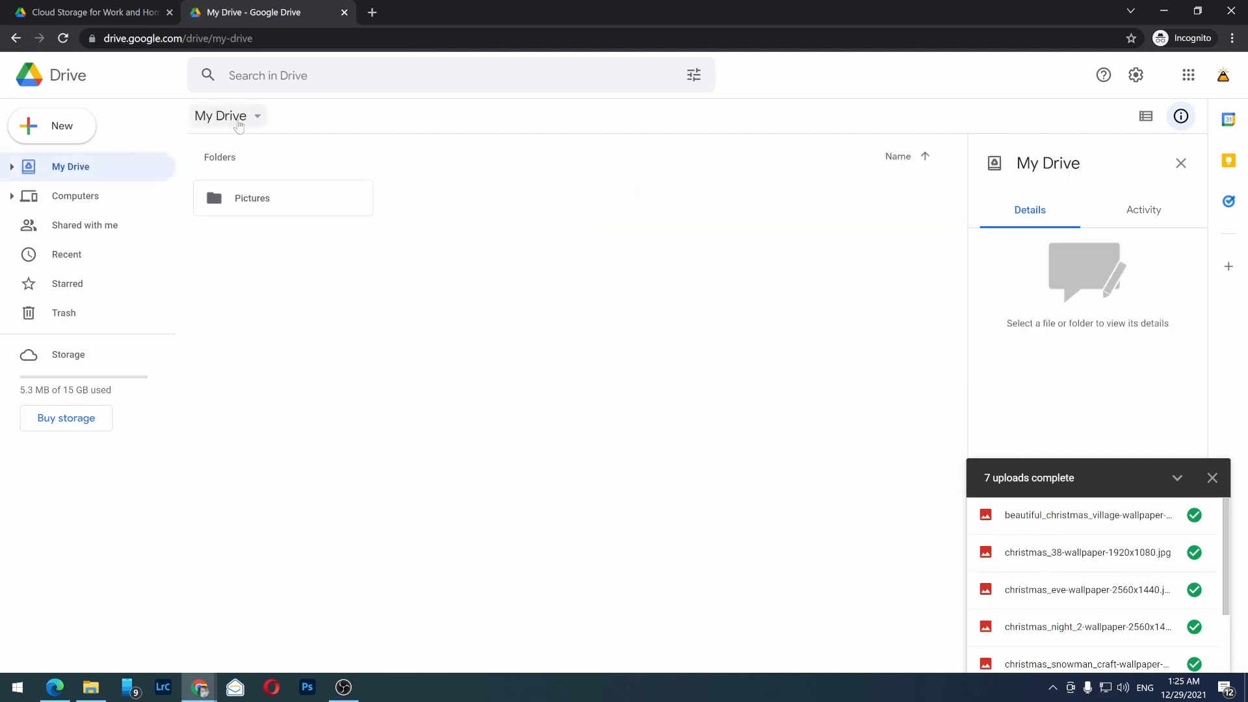
right_click(282, 197)
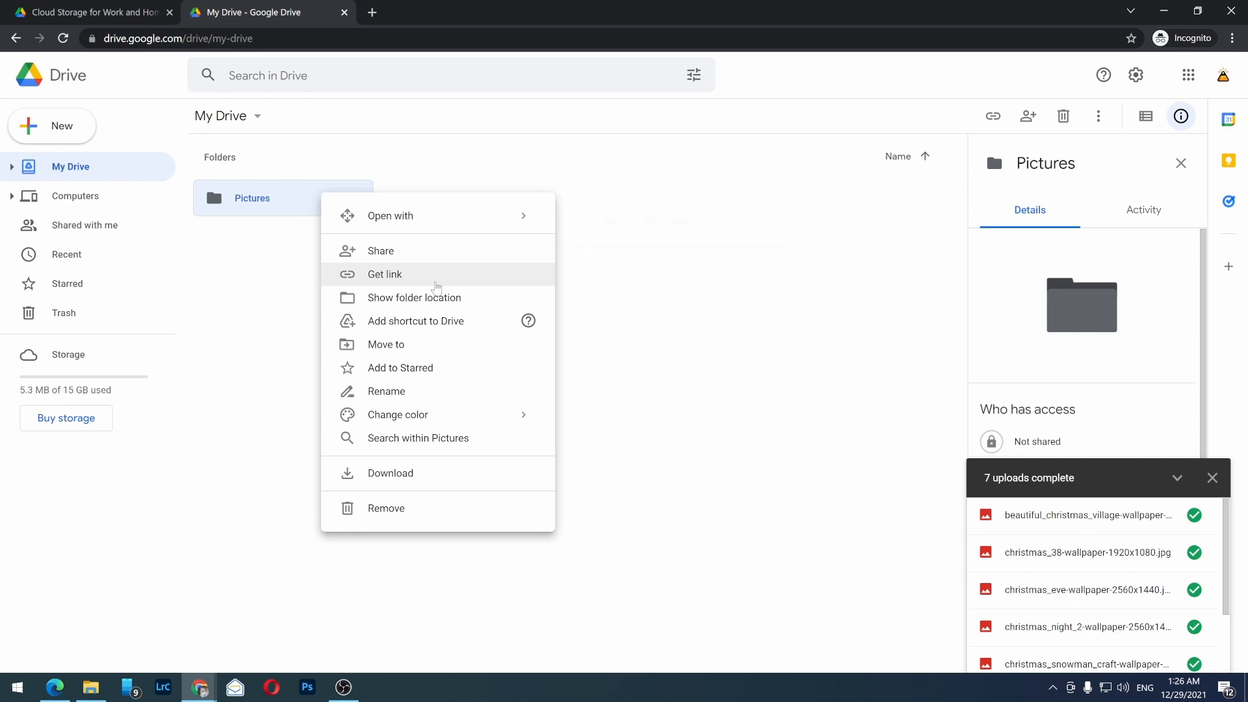
click(385, 274)
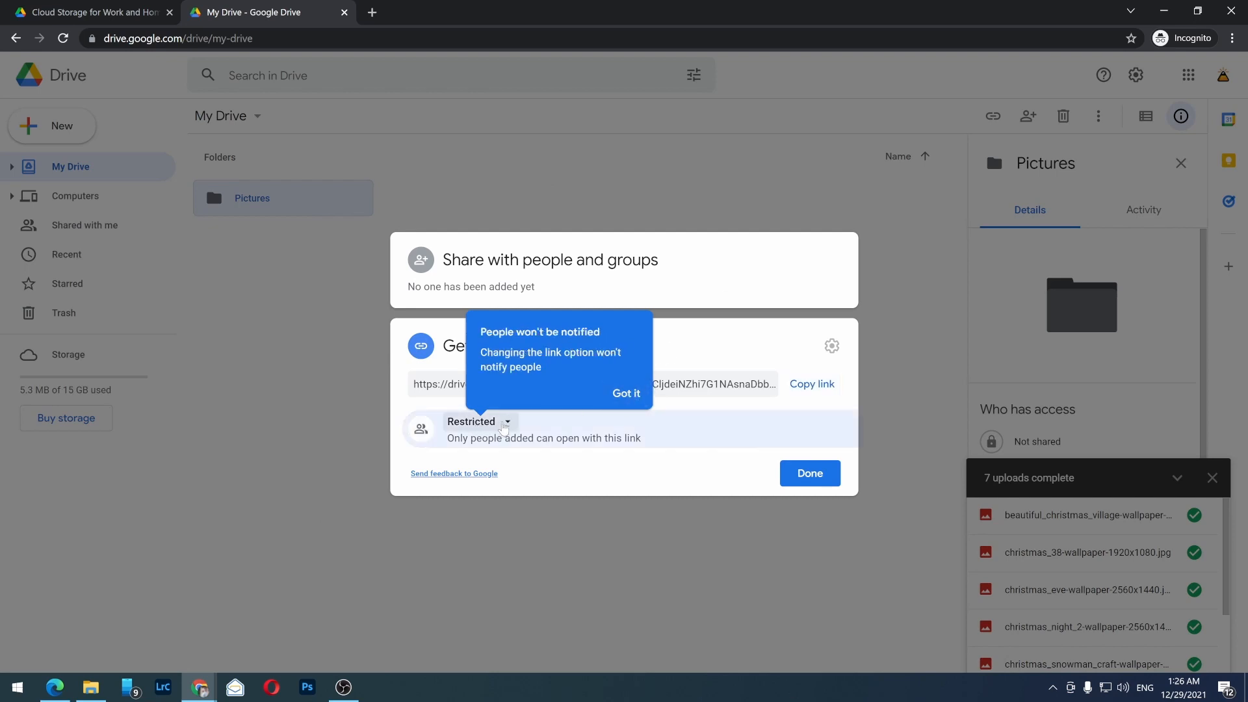
Step: Set access to 'Anyone with the link' and copy the Pictures folder's share link
click(478, 421)
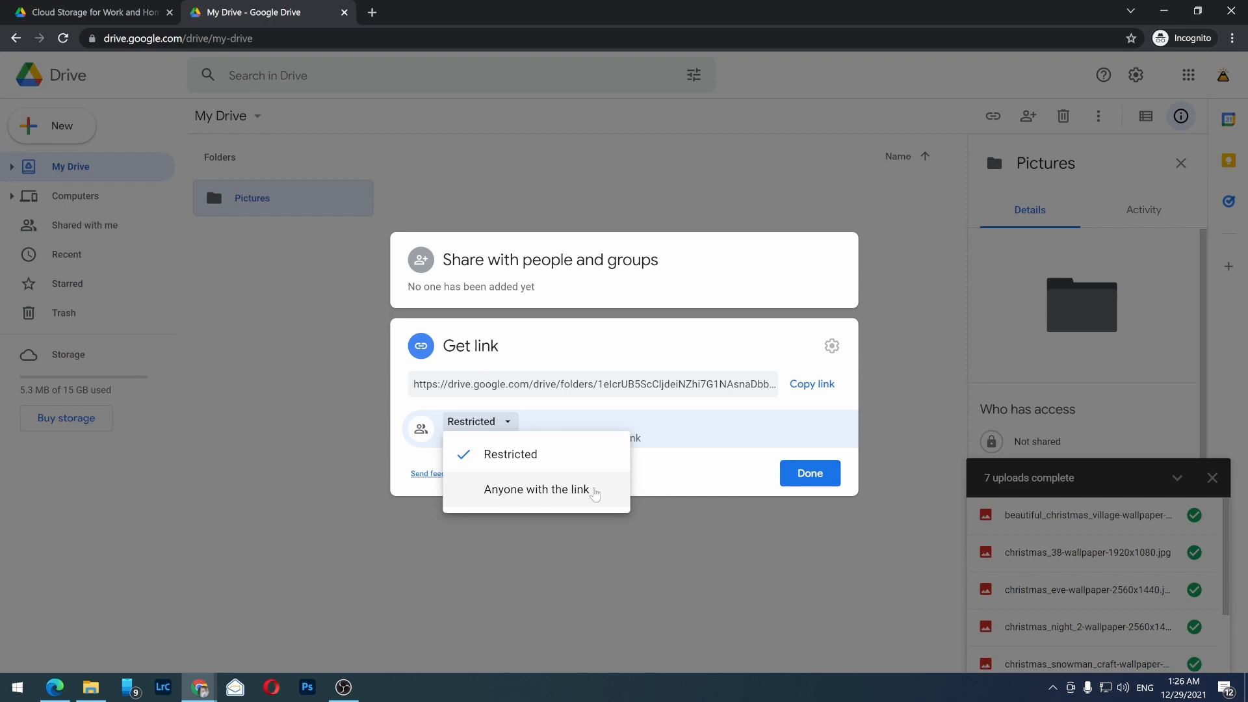
click(536, 488)
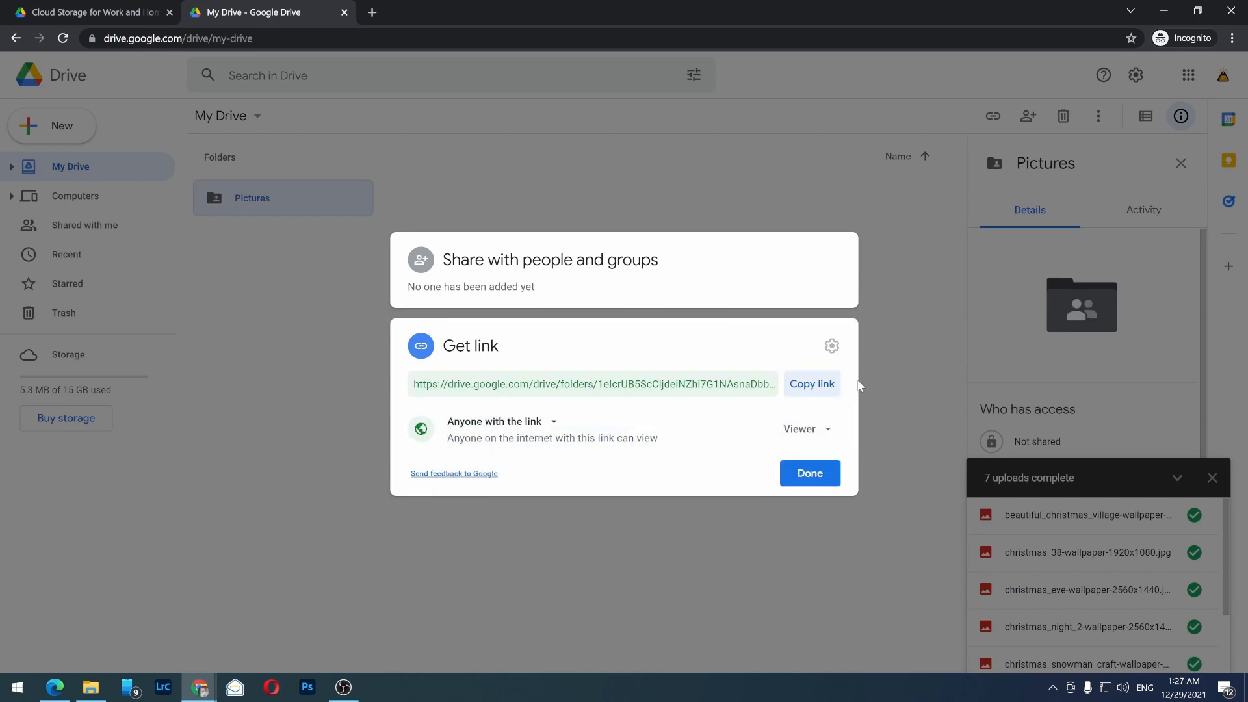
click(811, 383)
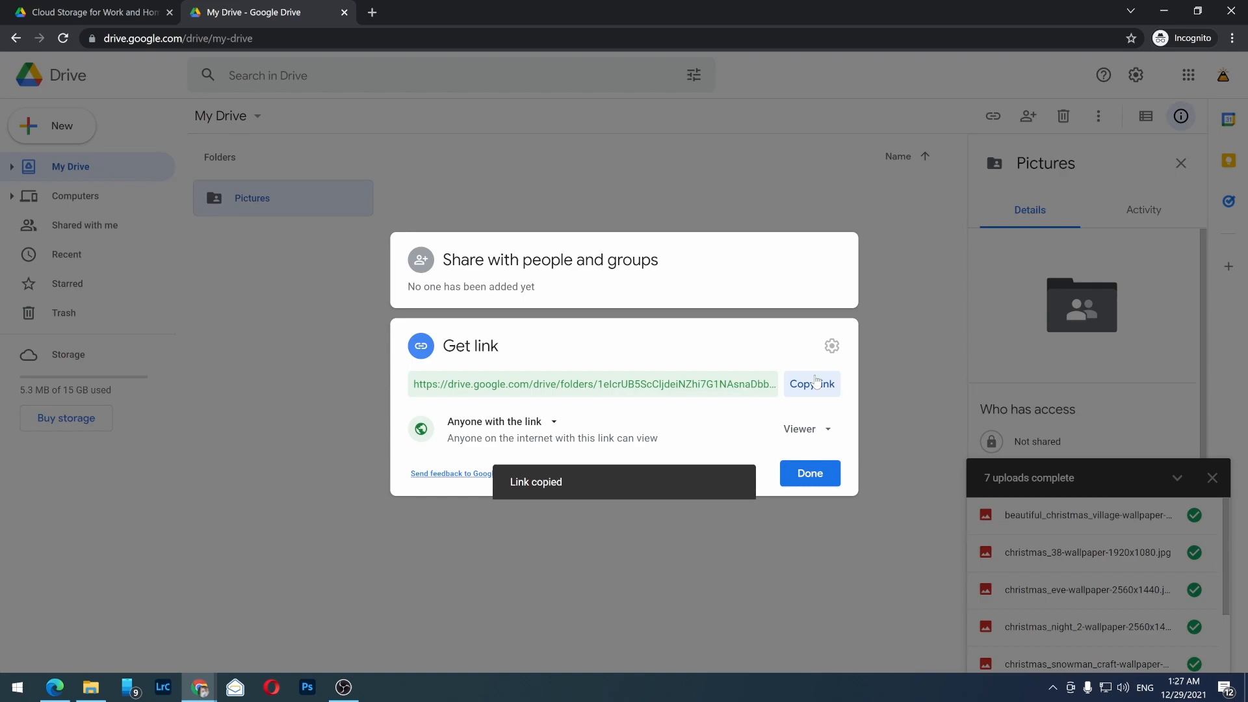